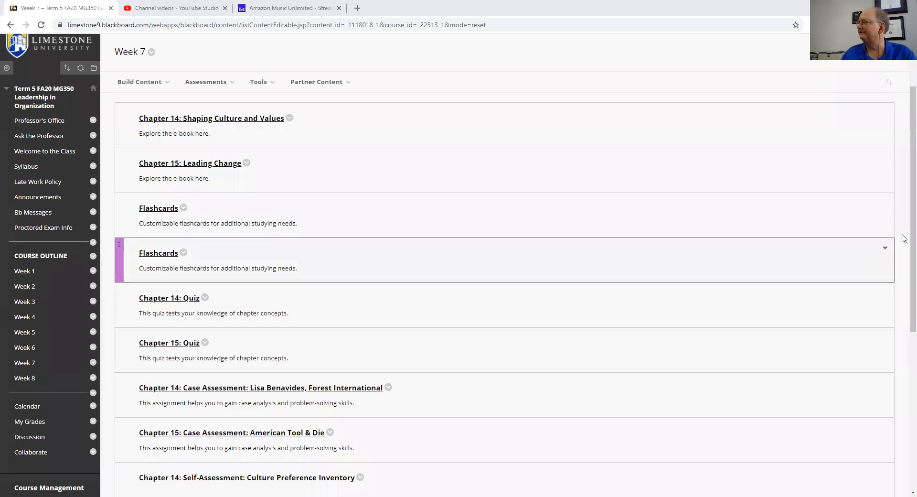
Review the Week 5 items, then return to the Week 7 content page from the Course Outline.
scroll("down", 3)
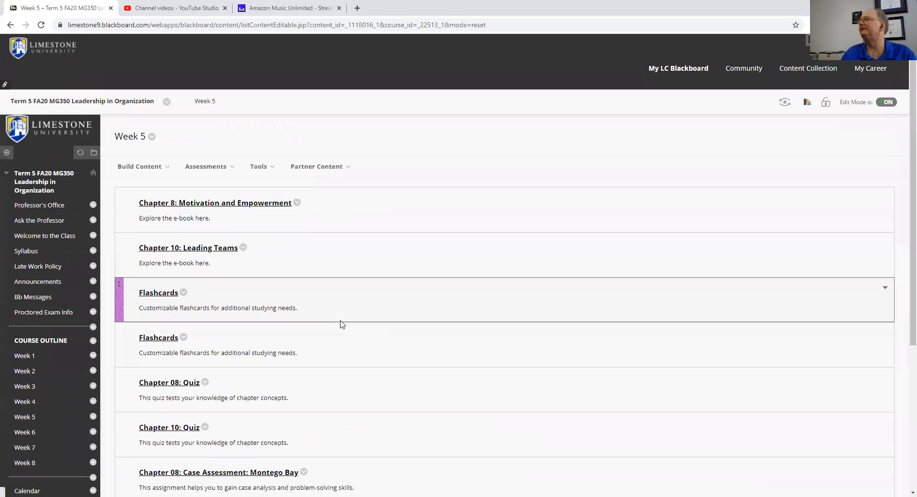
mouse_move(904, 212)
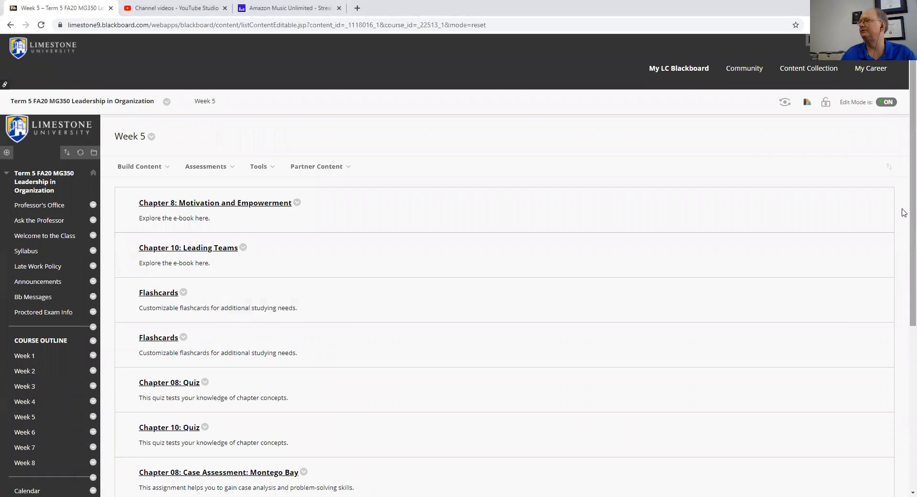
scroll("down", 3)
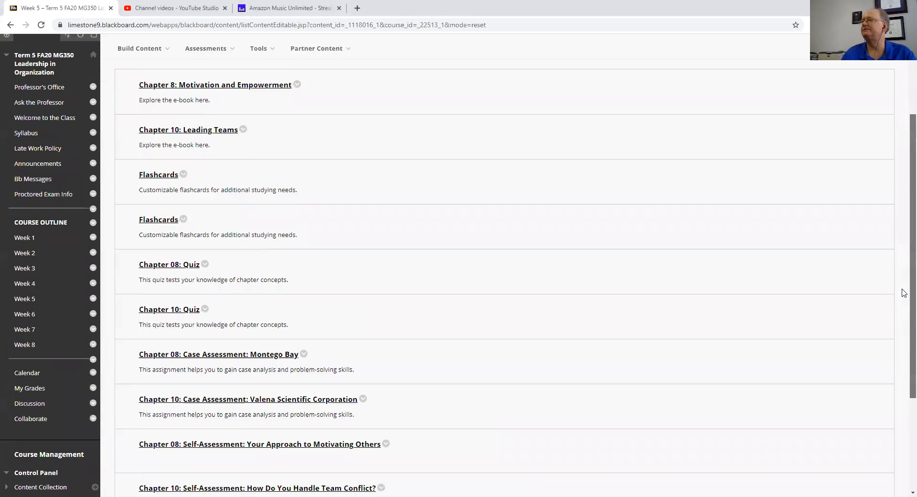
scroll("down", 3)
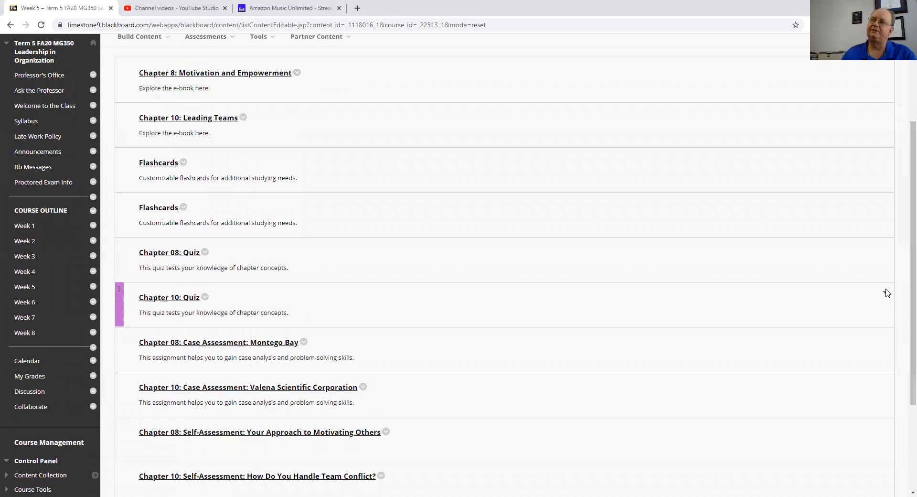
mouse_move(53, 290)
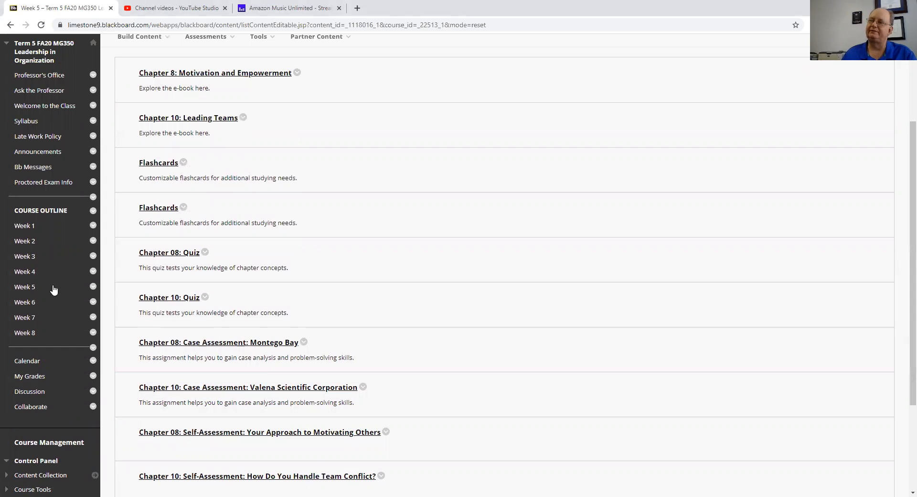
left_click(25, 317)
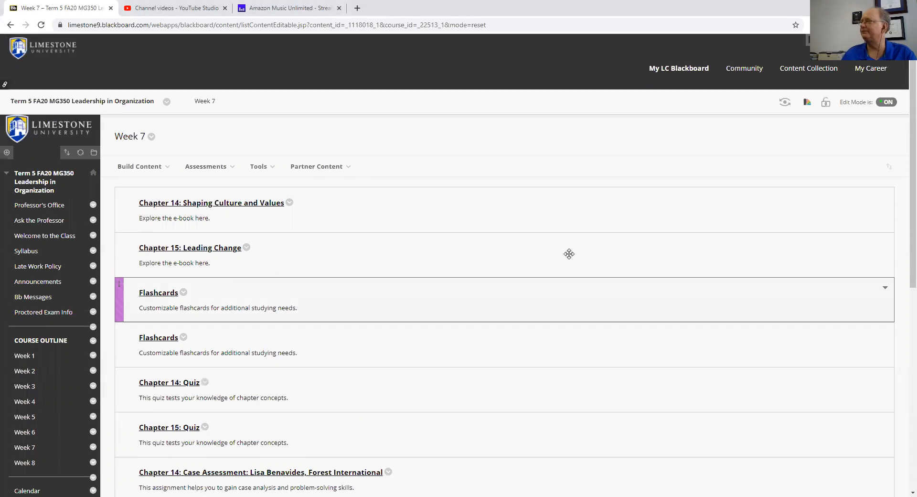
Scroll the Week 7 page down to the Critical Essay assignment and its instructions.
scroll("down", 3)
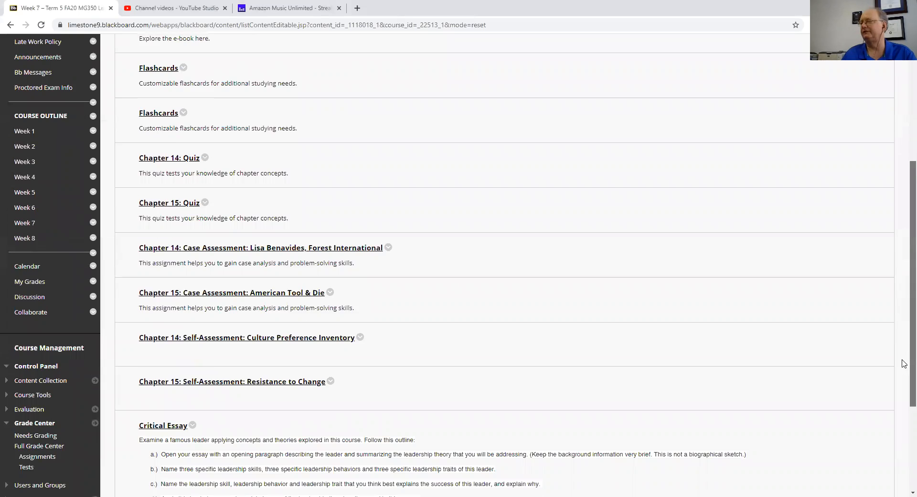
scroll("down", 3)
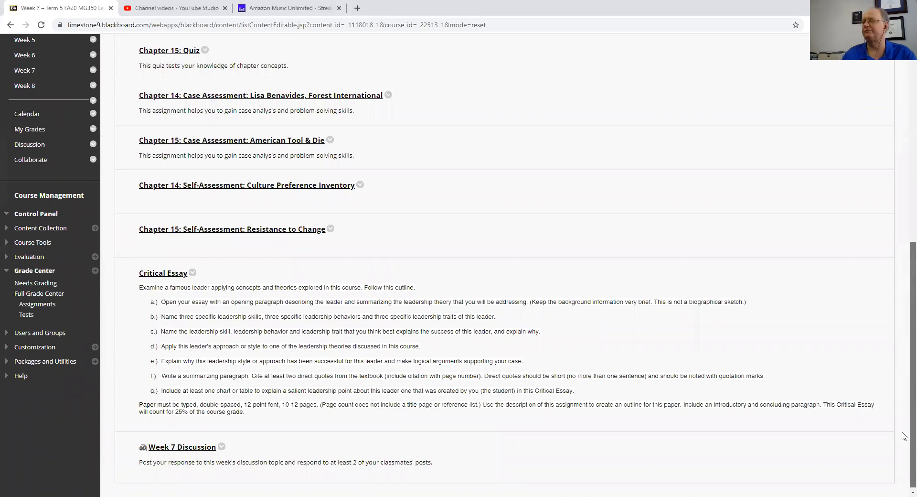
scroll("down", 3)
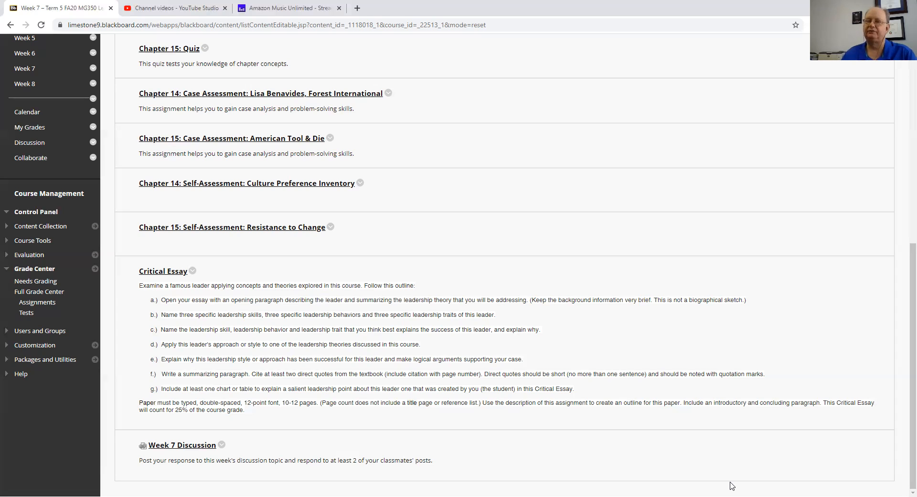
mouse_move(821, 485)
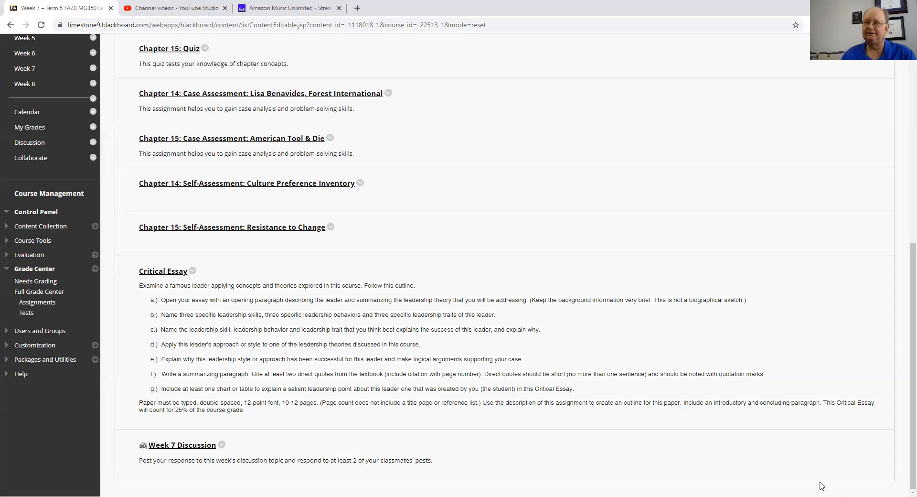